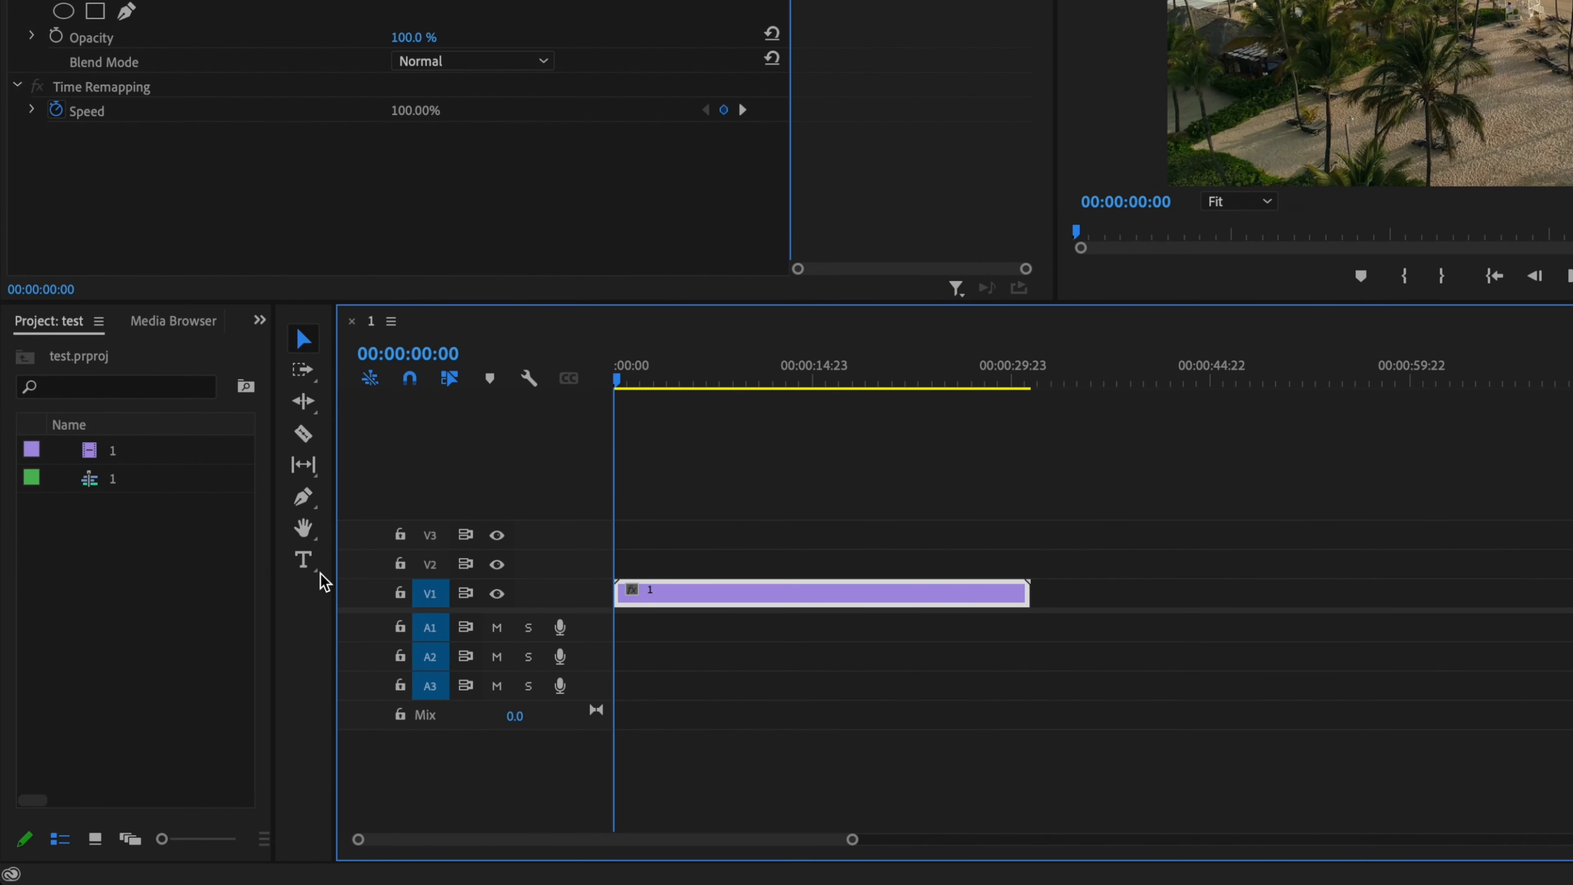
mouse_move(304, 560)
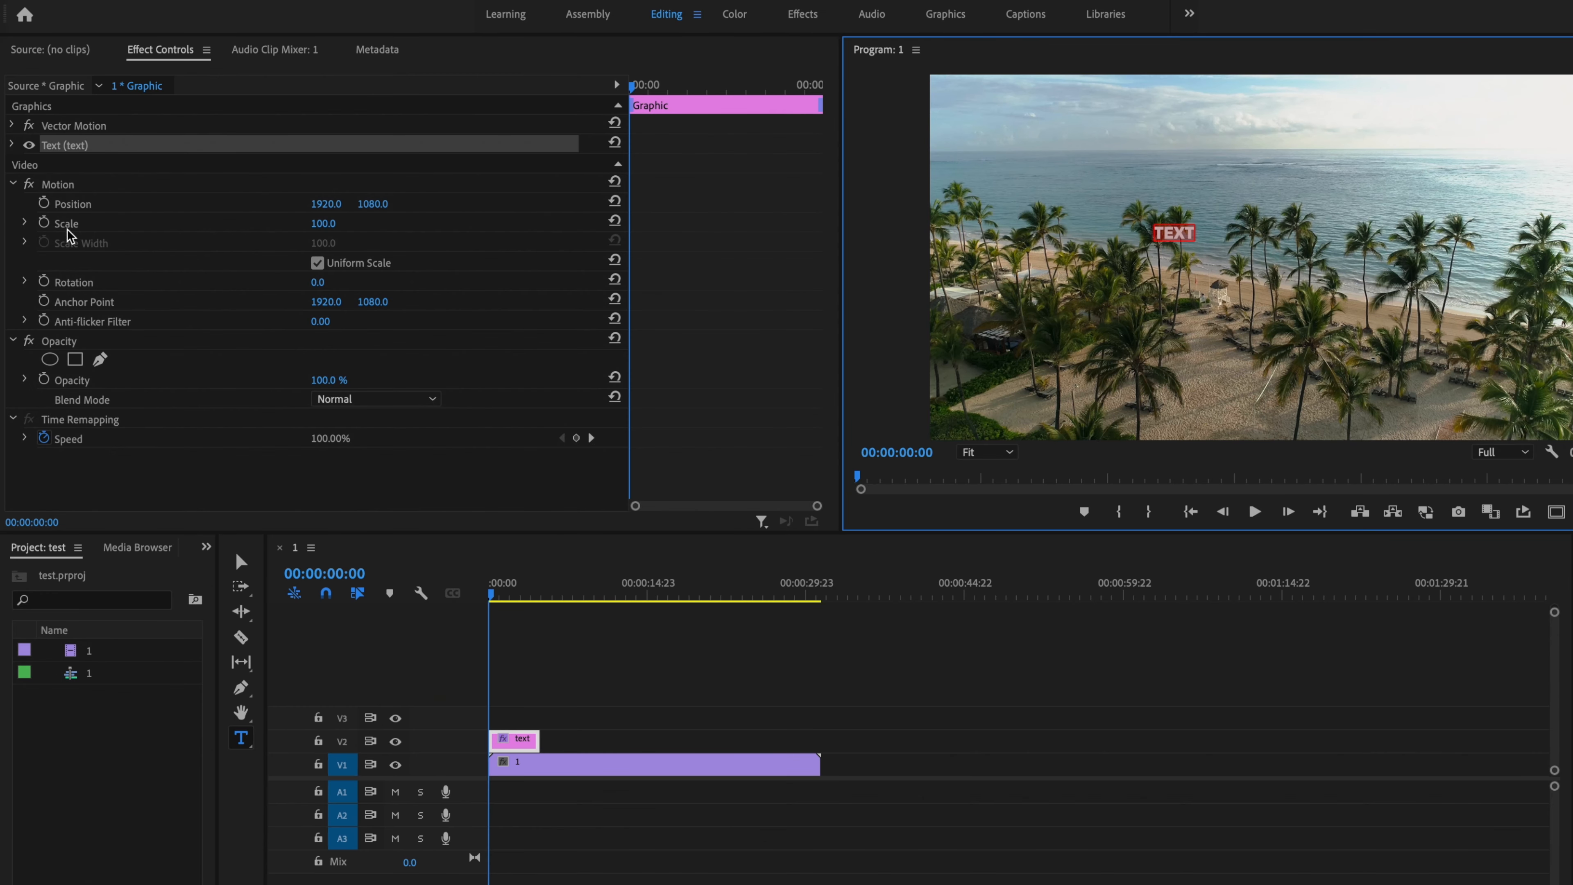
mouse_move(138, 47)
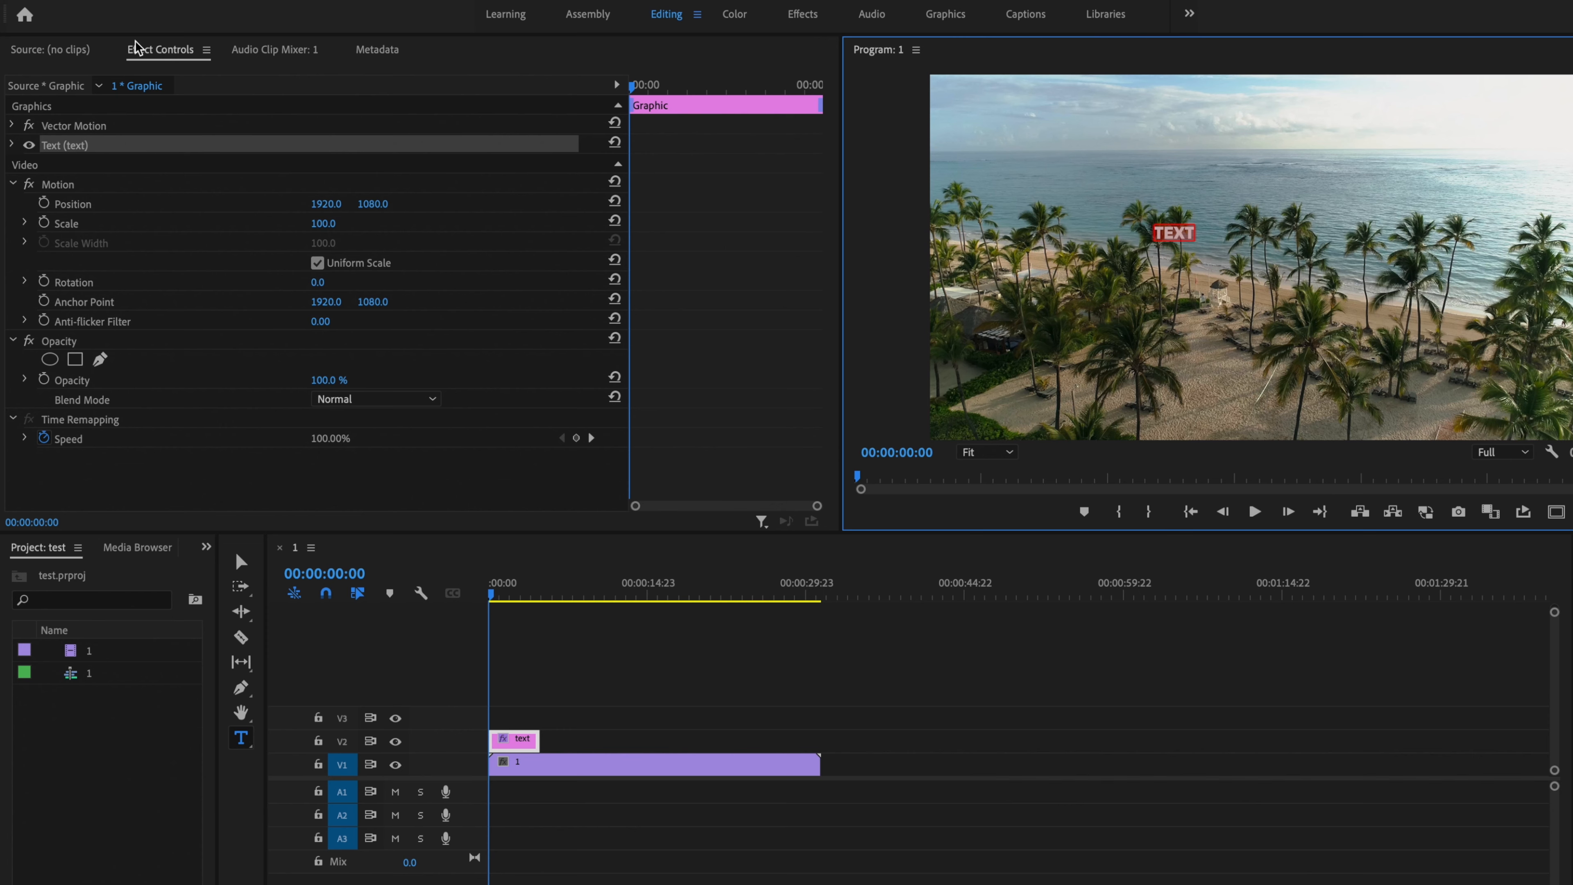
- Reveal the TEXT title's source text settings (Uni Sans Heavy Caps, size 100, white fill) in Effect Controls
left_click(10, 145)
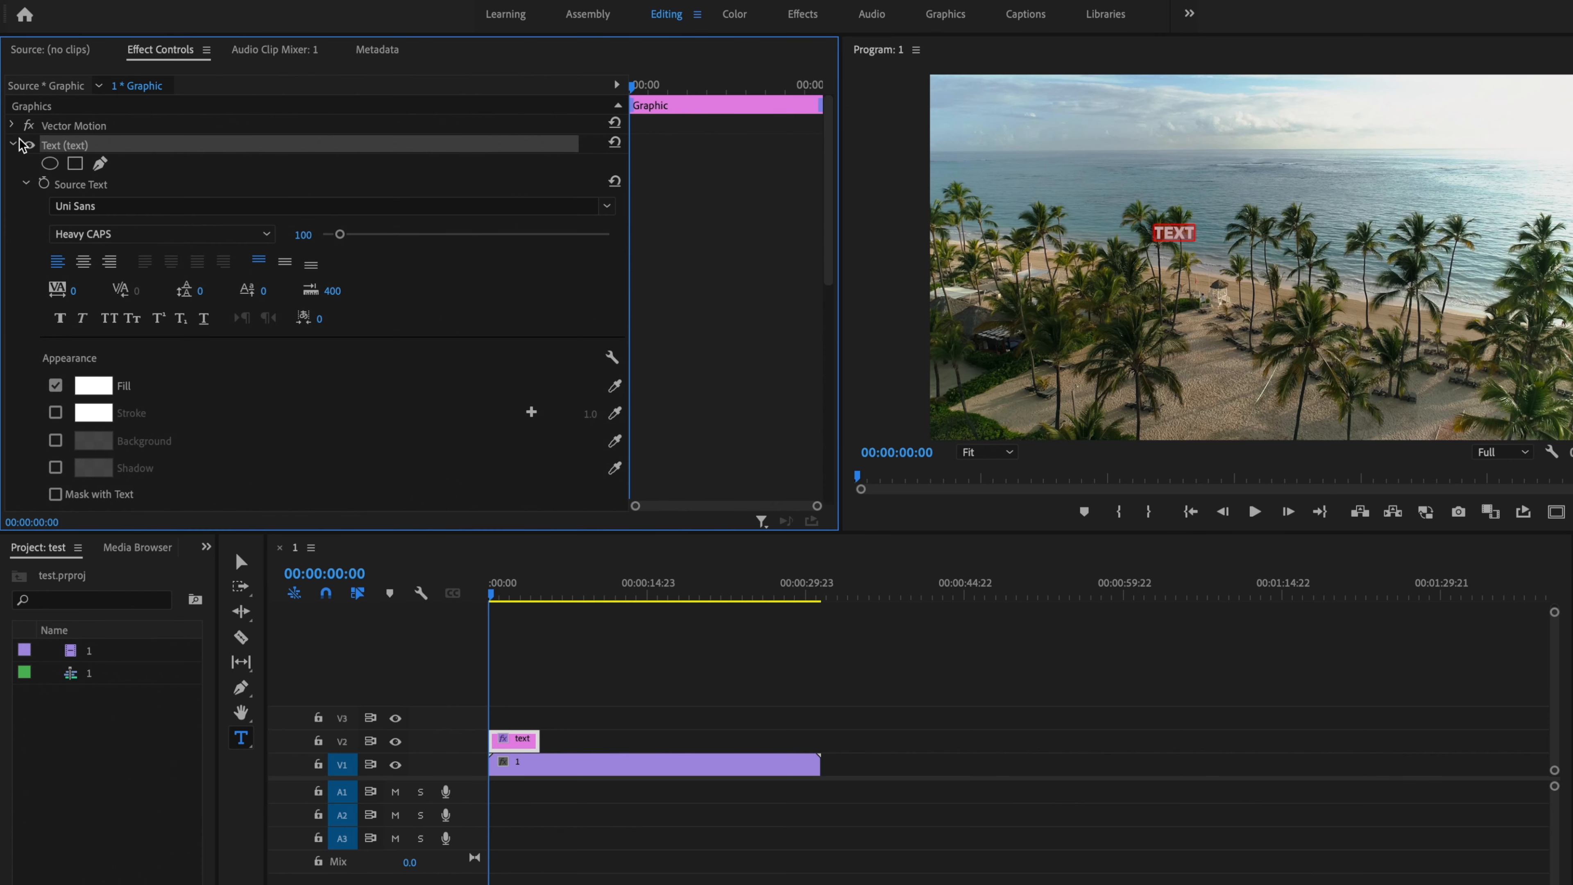
left_click(607, 207)
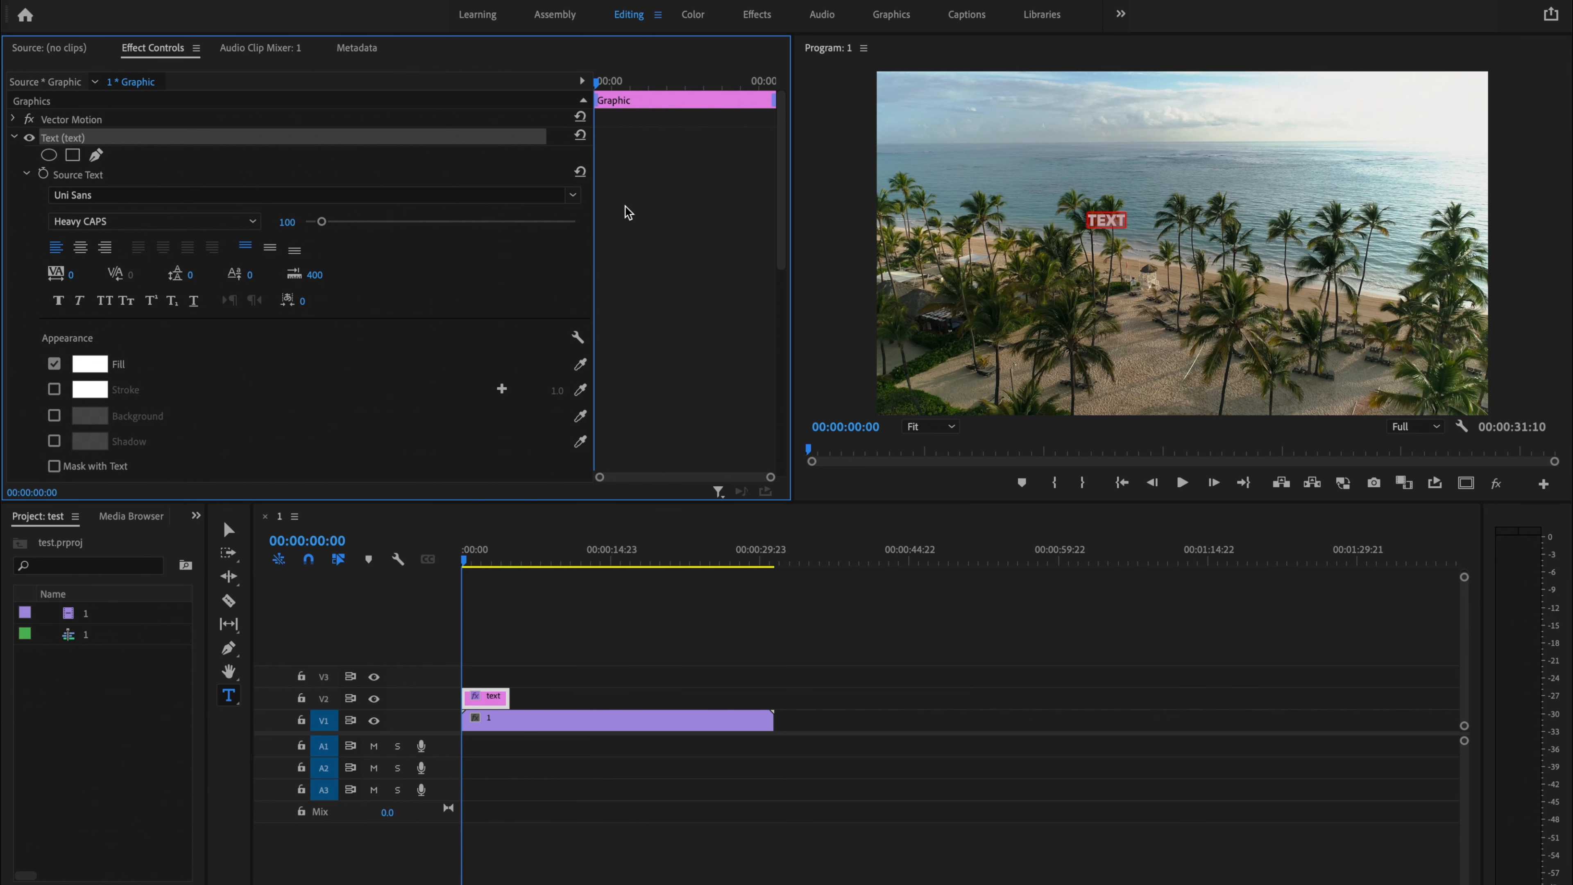
mouse_move(407, 169)
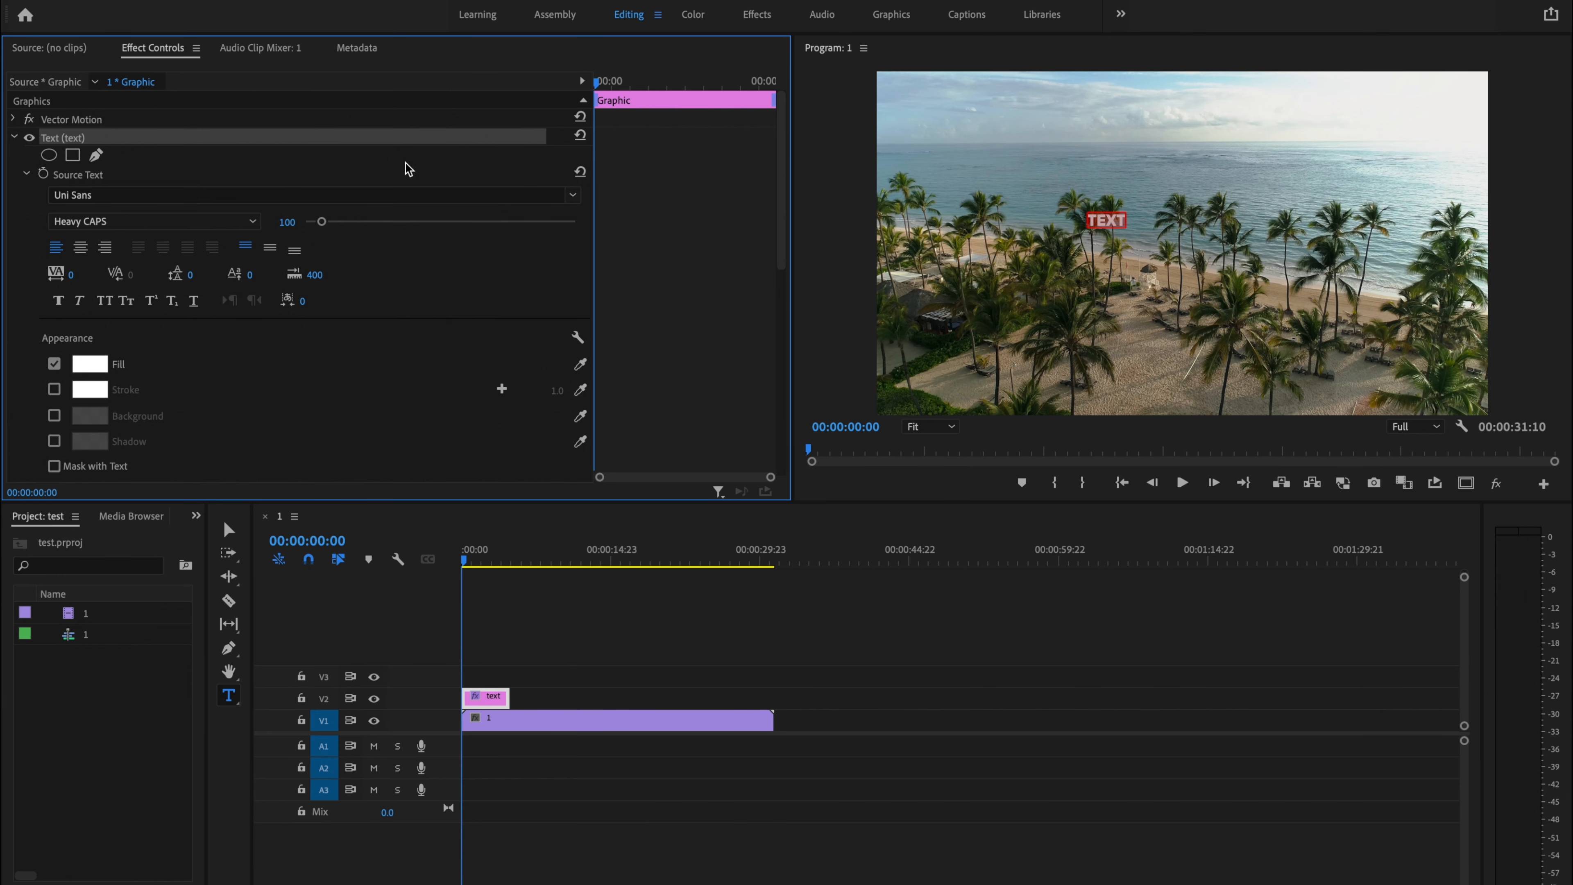
mouse_move(762, 275)
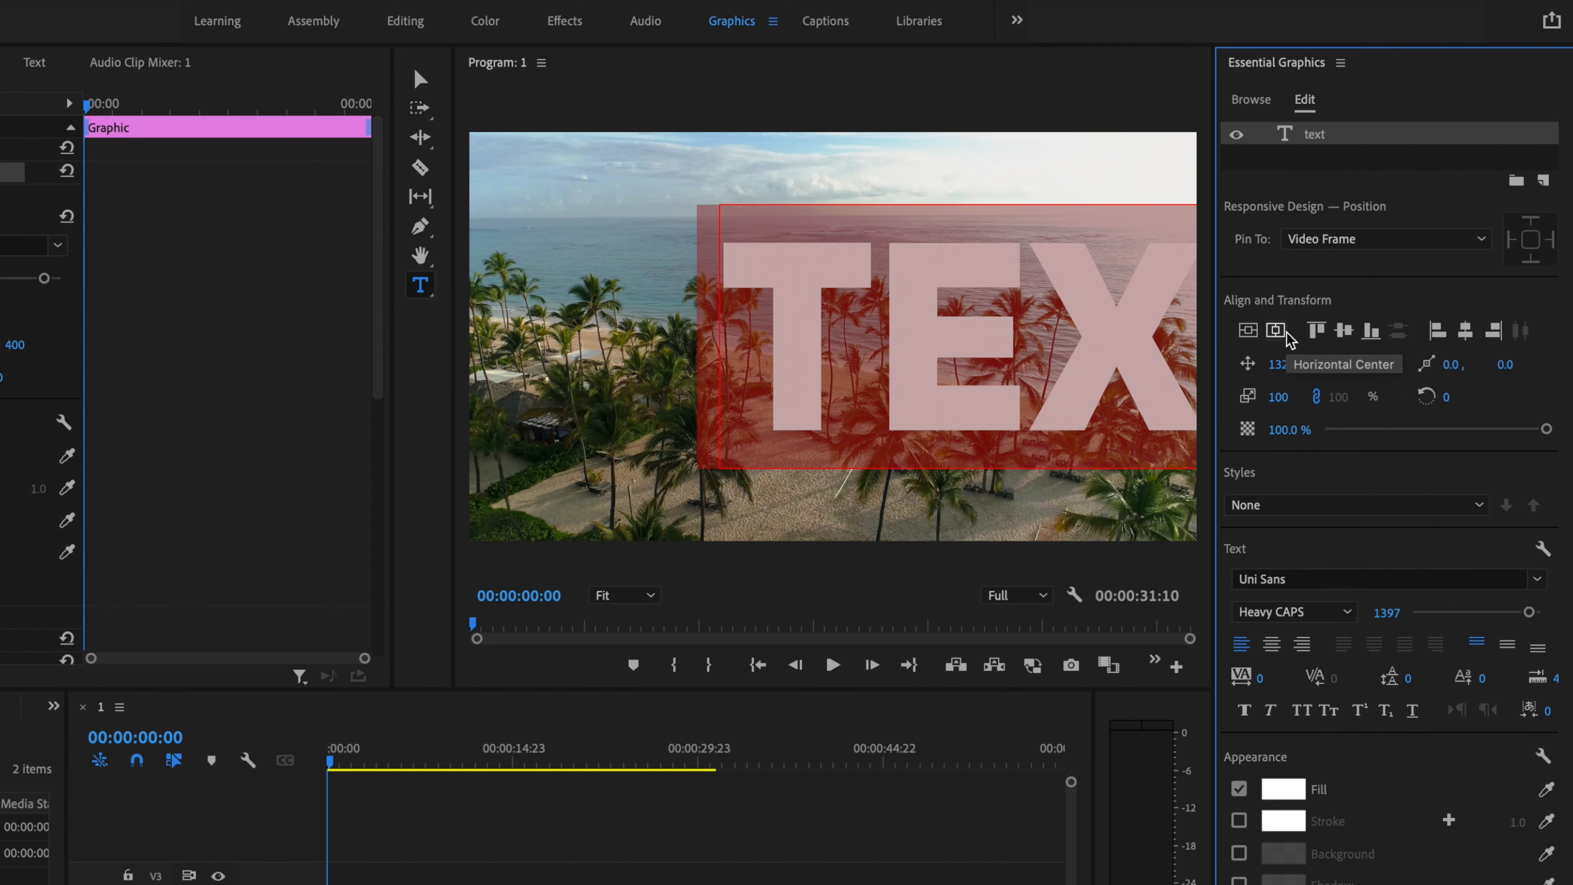
- Centre the enlarged size-1397 TEXT title horizontally in the frame
left_click(1274, 330)
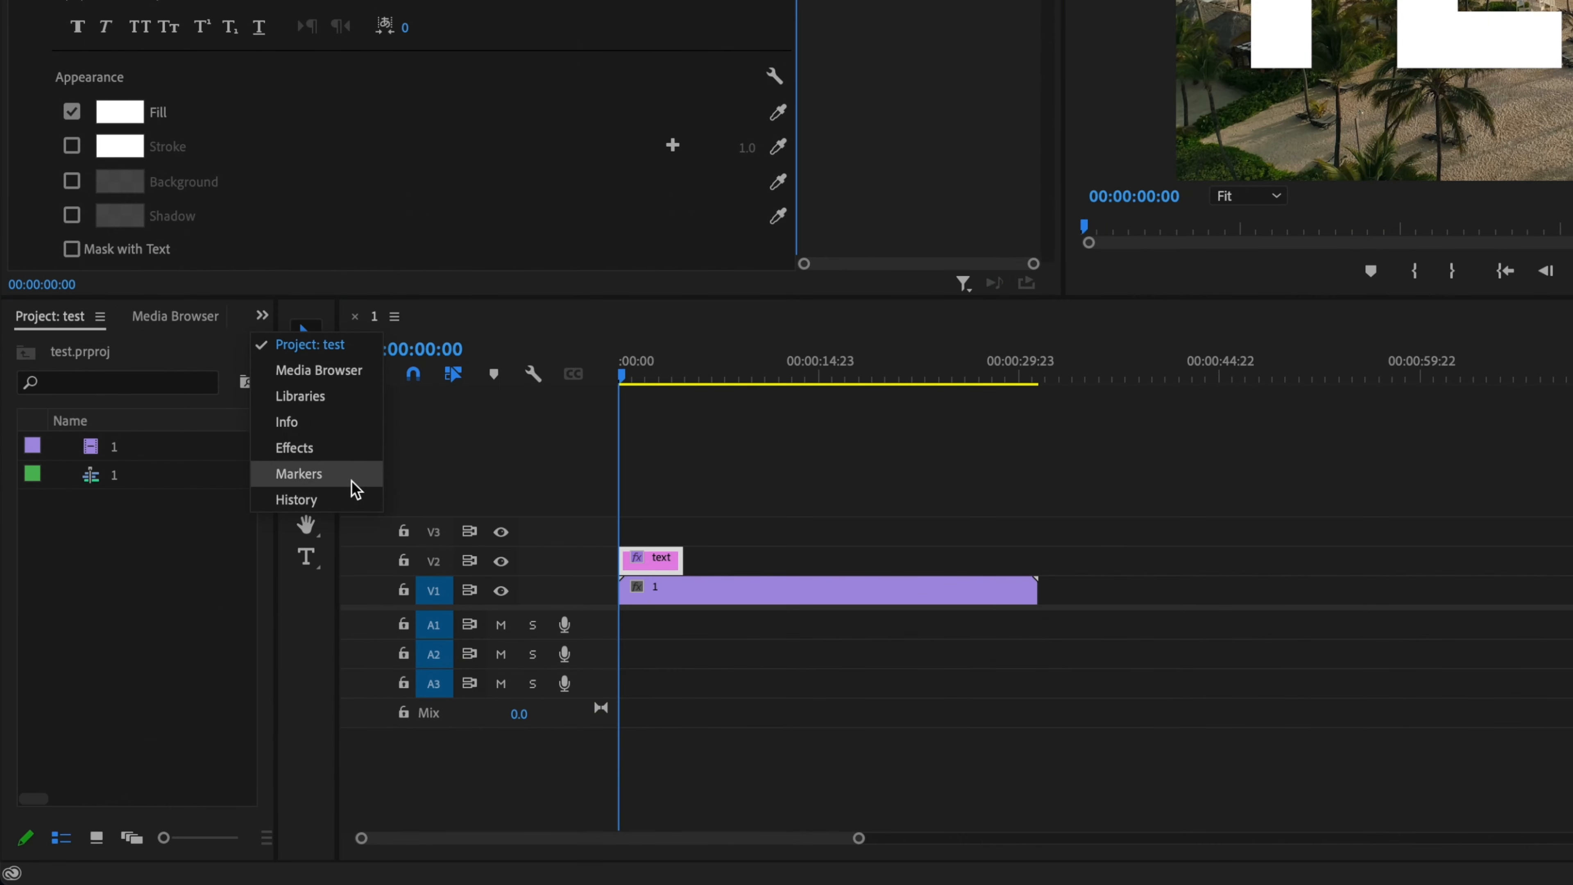
- Search the Effects panel for 'track matt' to locate the Track Matte Key effect
left_click(295, 447)
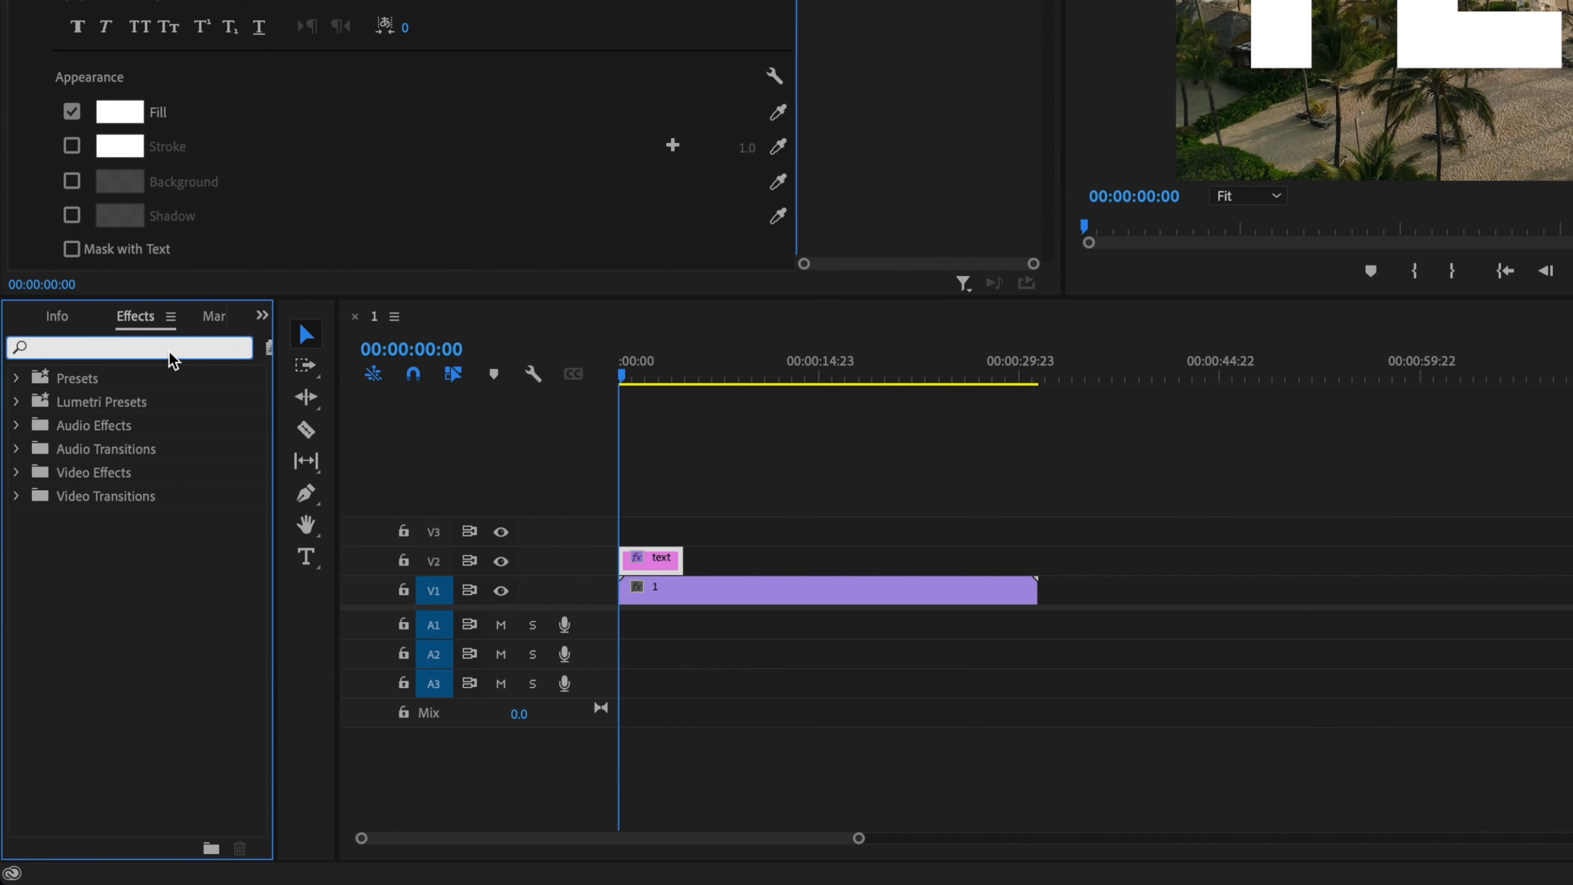
type("track m")
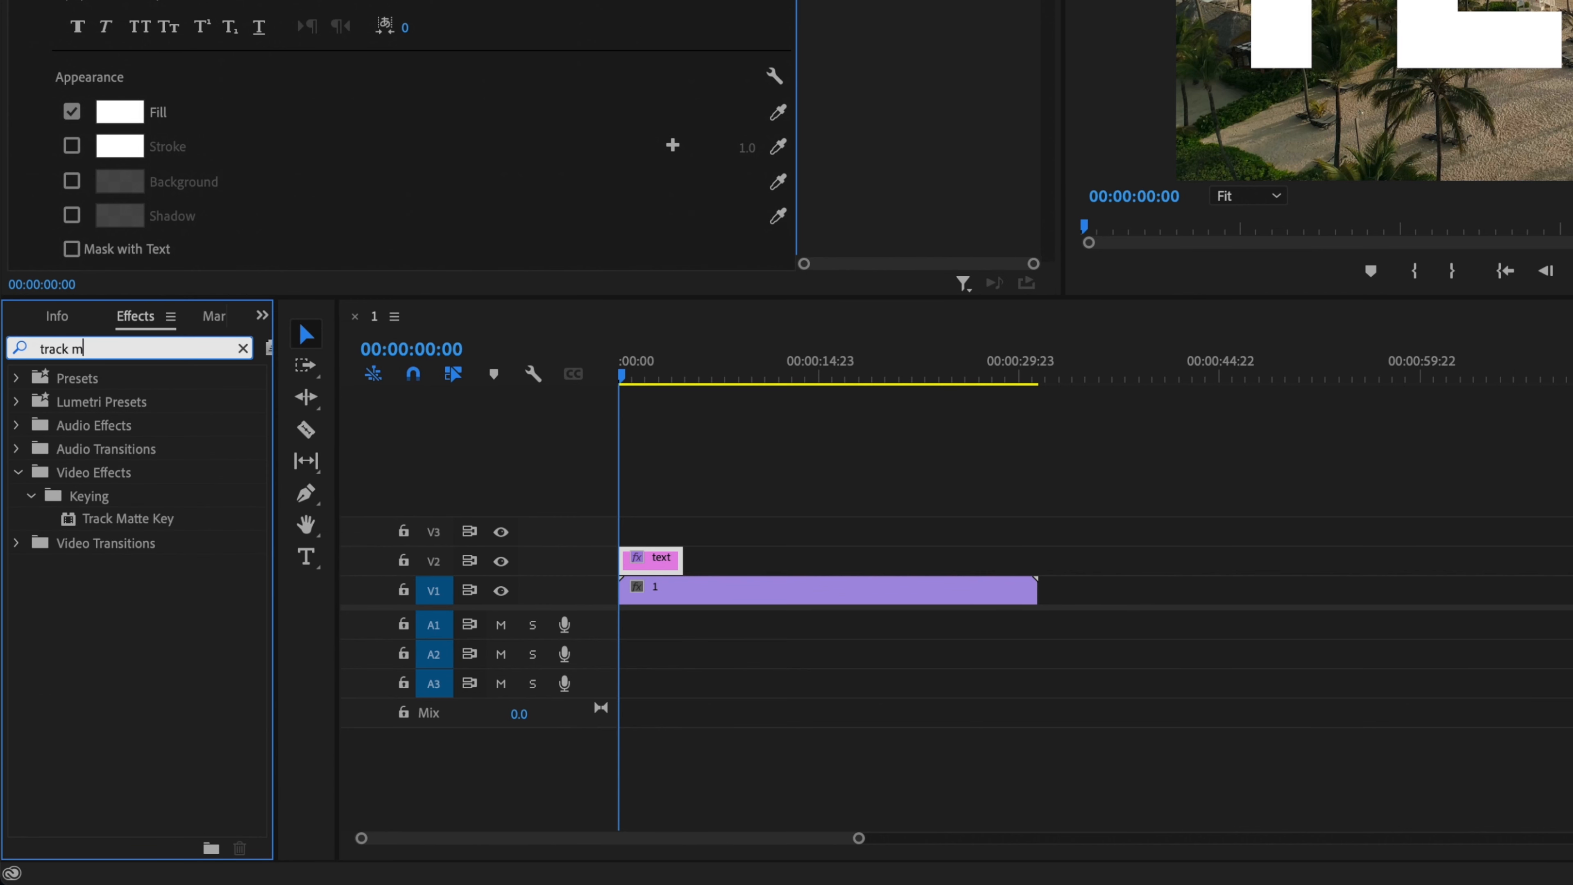
type("att")
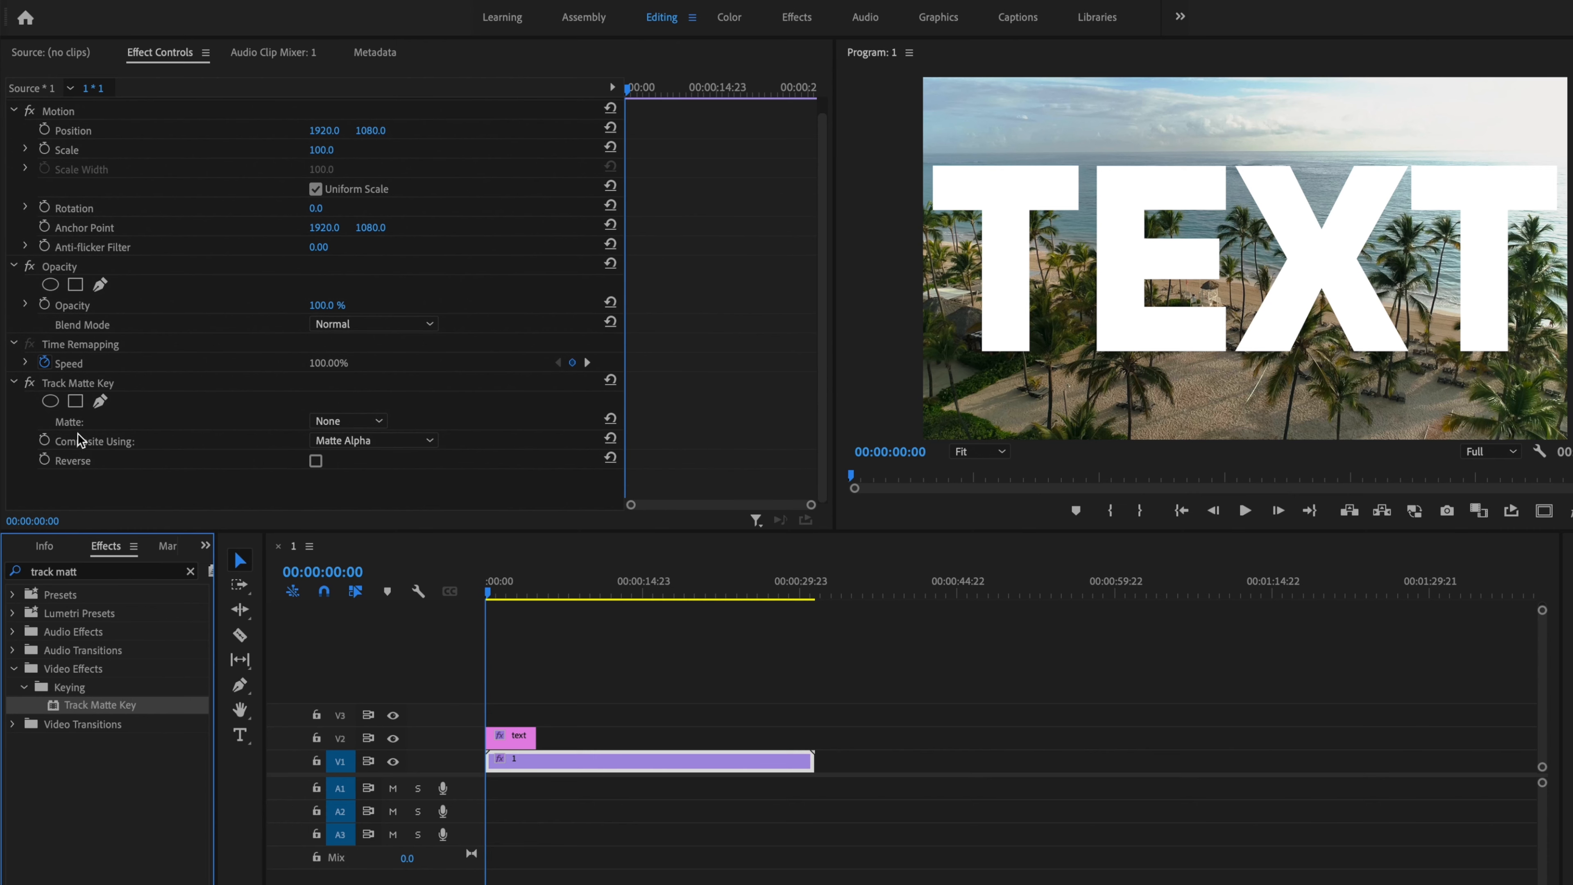
- Set the Track Matte Key's matte to Video 2 and play back the beach showing inside the letters
left_click(348, 421)
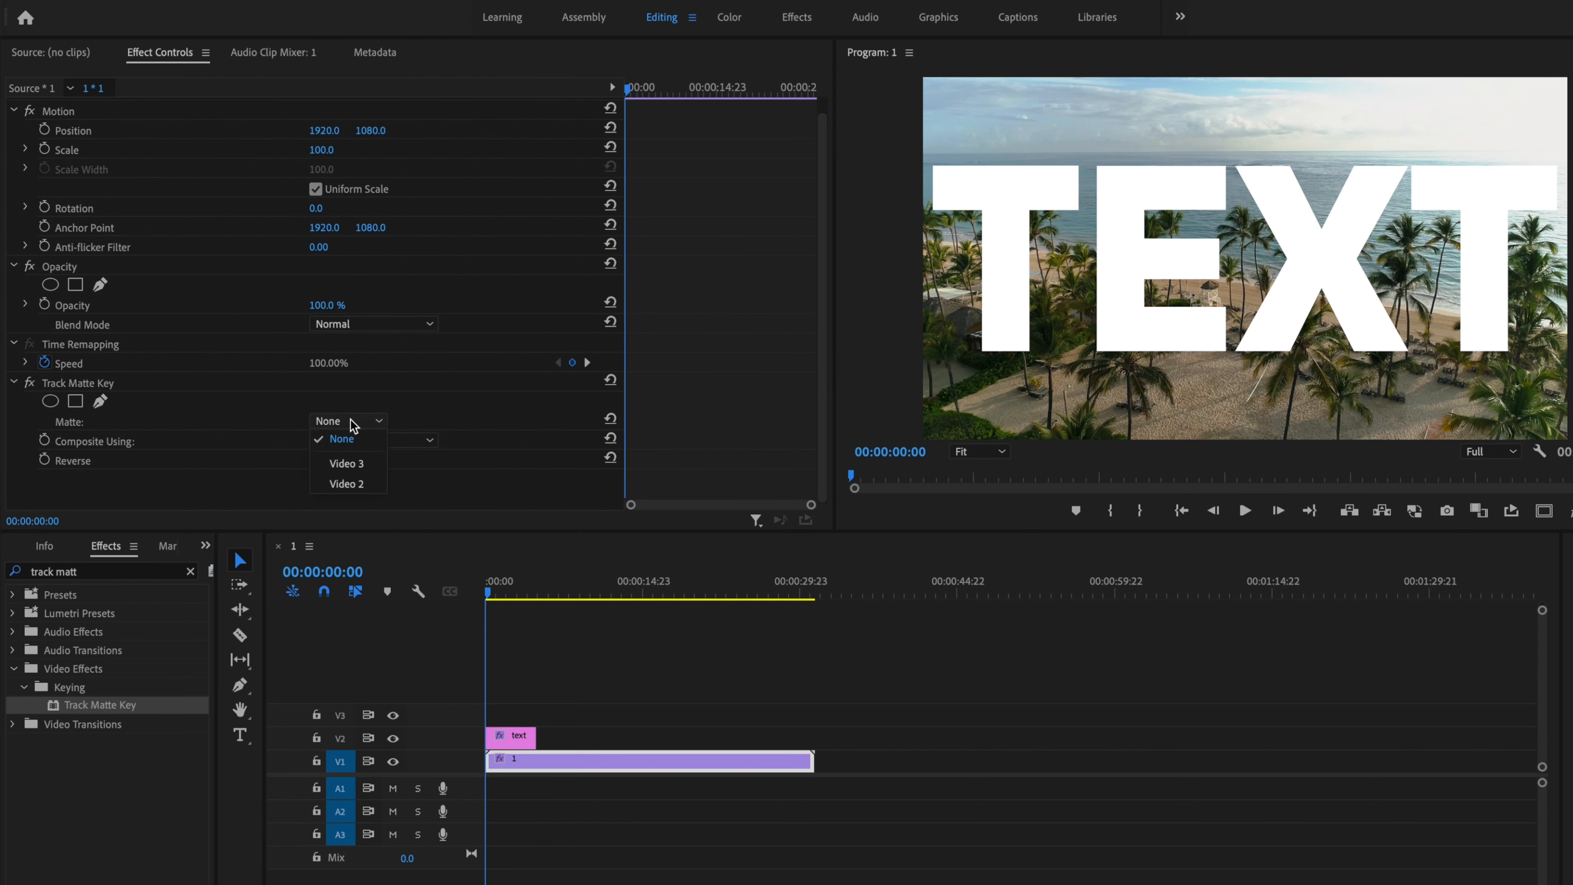
left_click(345, 483)
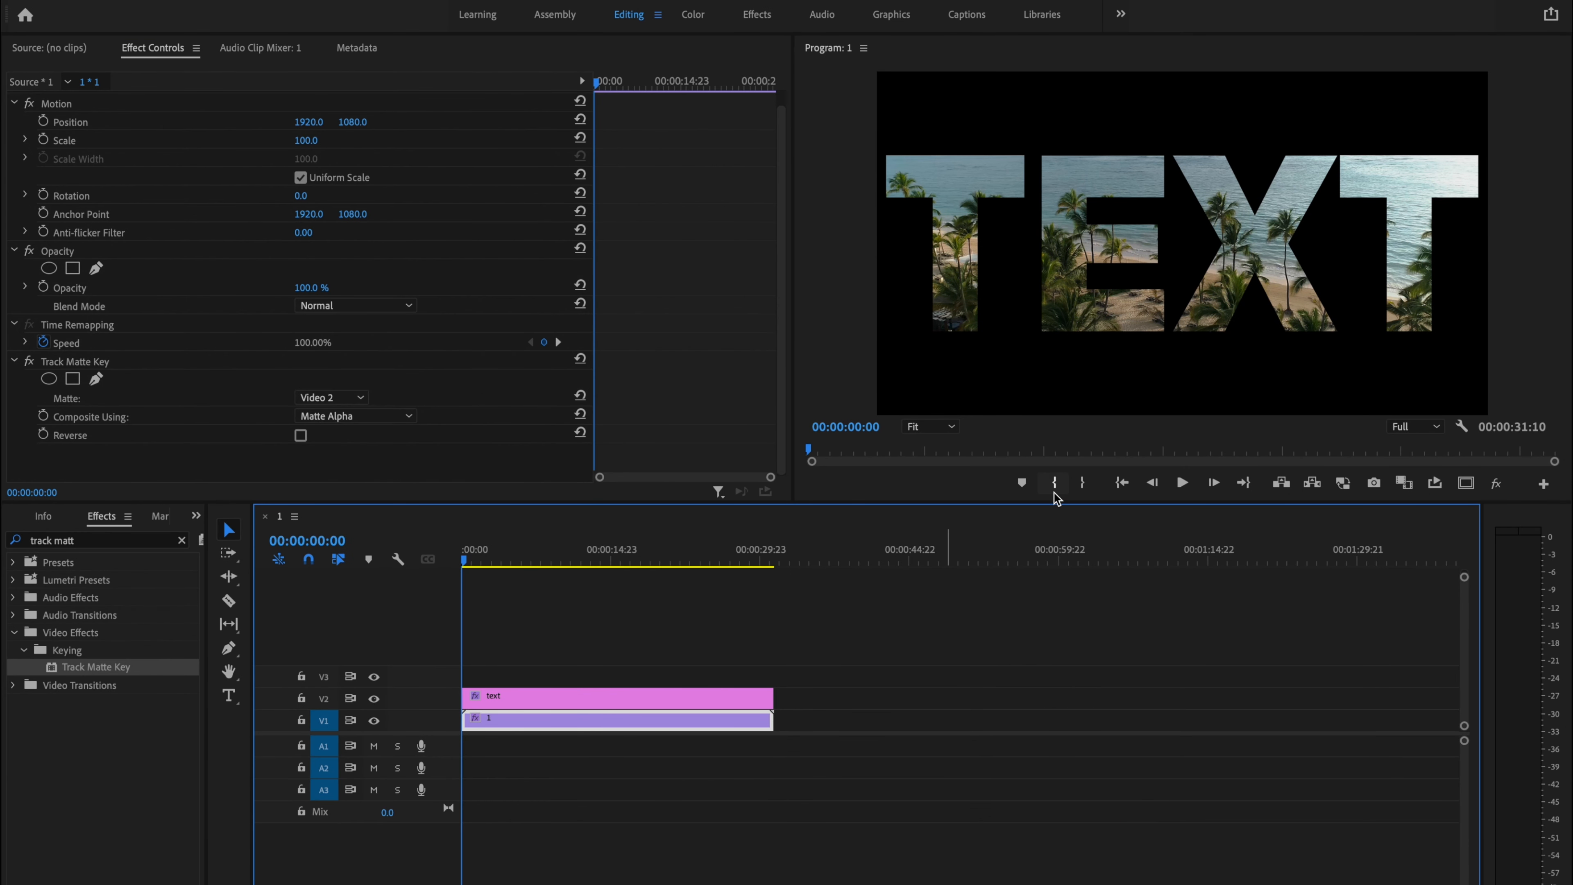
left_click(1181, 482)
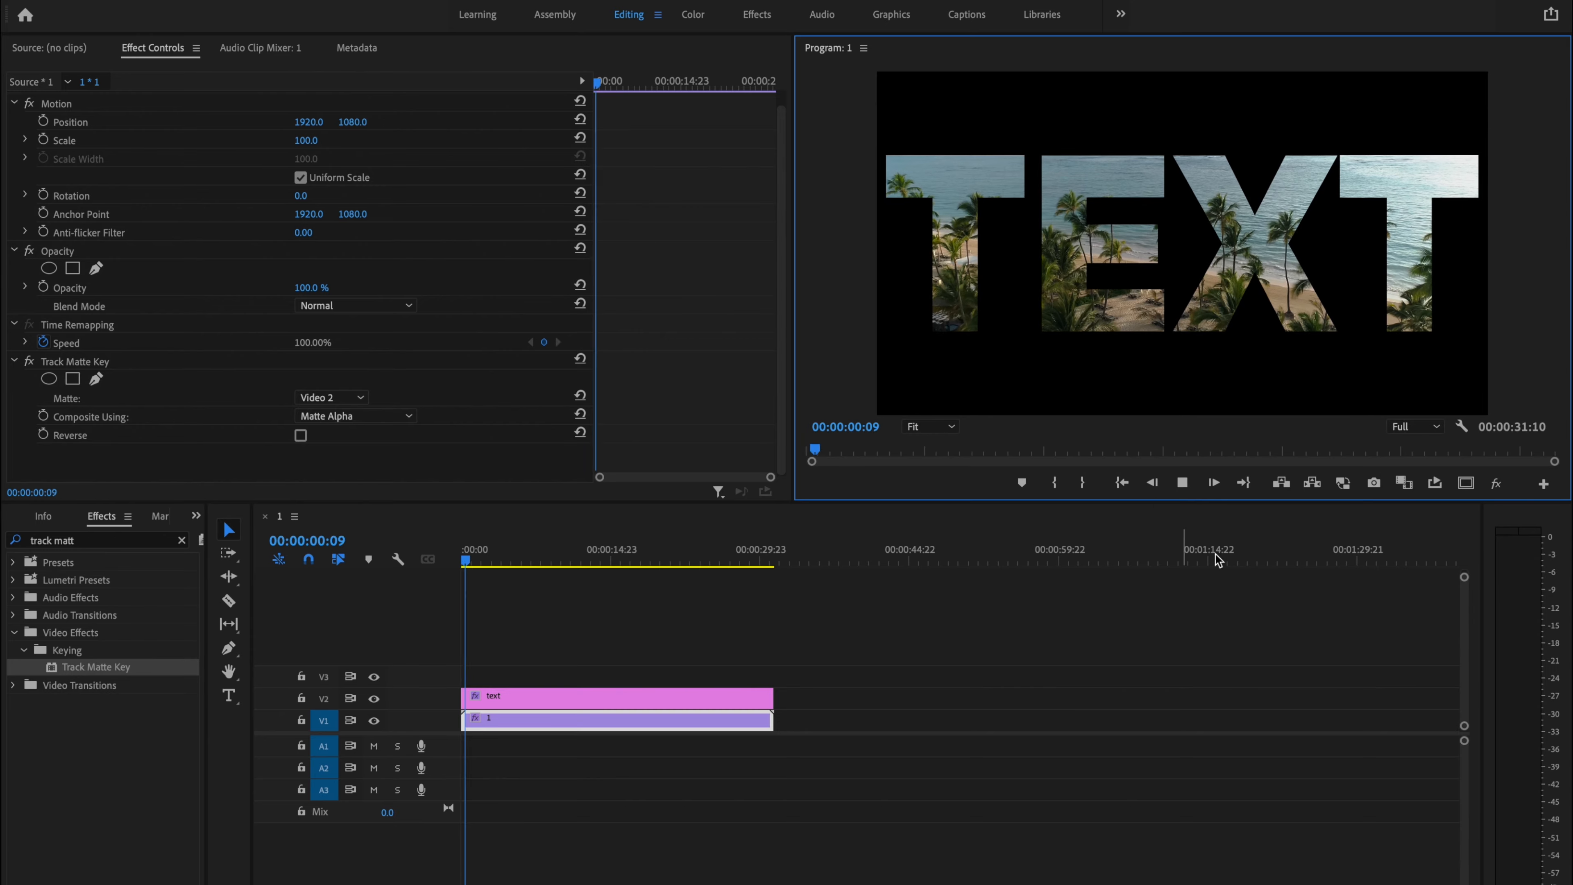